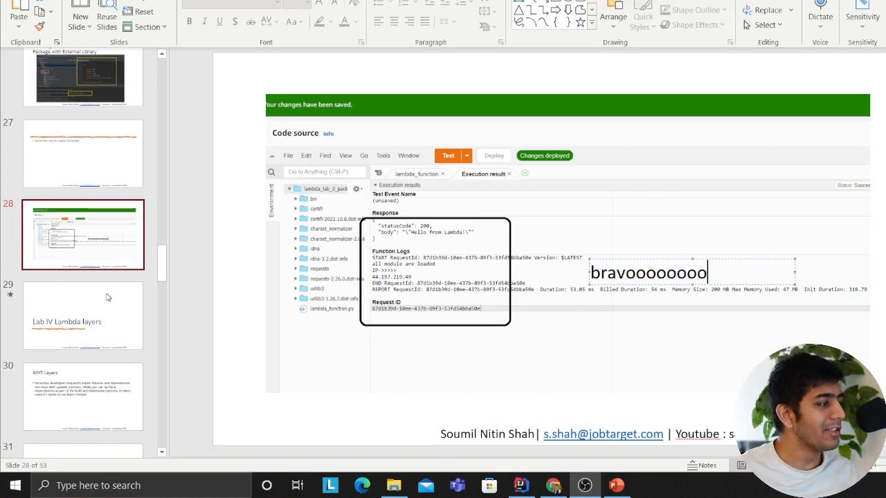
Step: Go to slide 30, AWS Layers, which explains why layers beat zipping dependencies
click(82, 396)
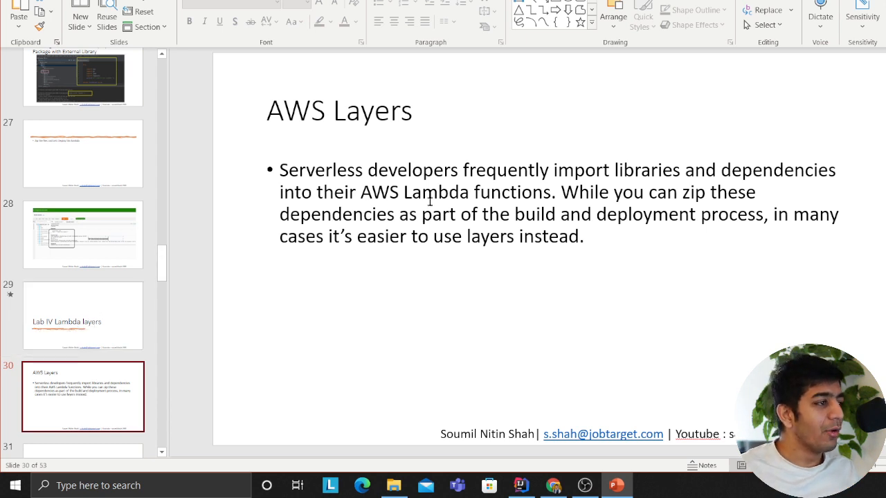
mouse_move(643, 202)
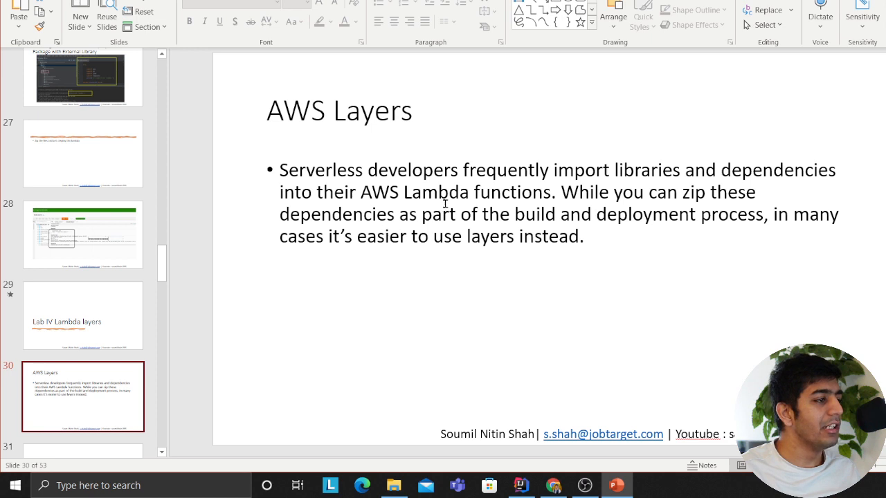
mouse_move(699, 213)
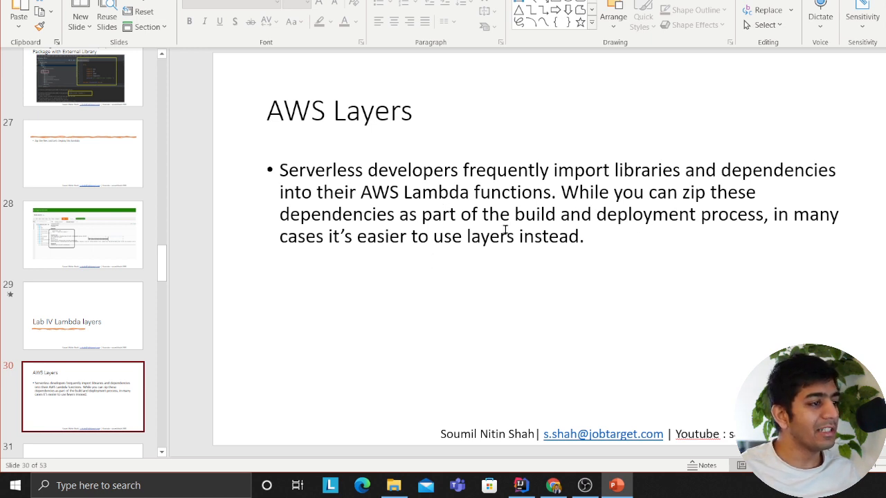
mouse_move(427, 272)
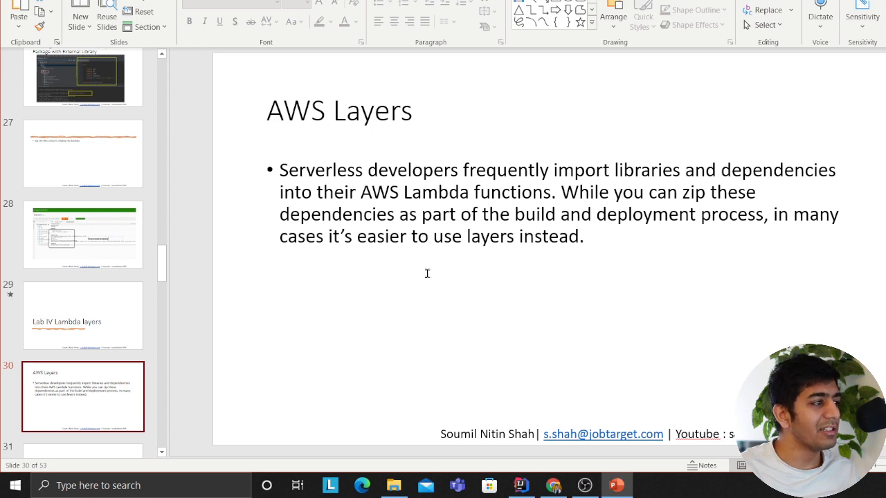
mouse_move(86, 369)
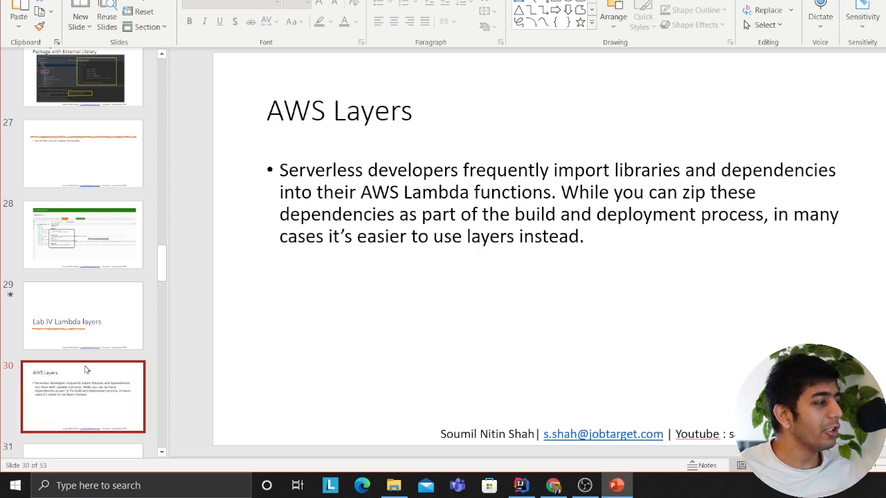
Step: Show slide 31, Without layers, and select its functions-and-modules diagram
click(83, 396)
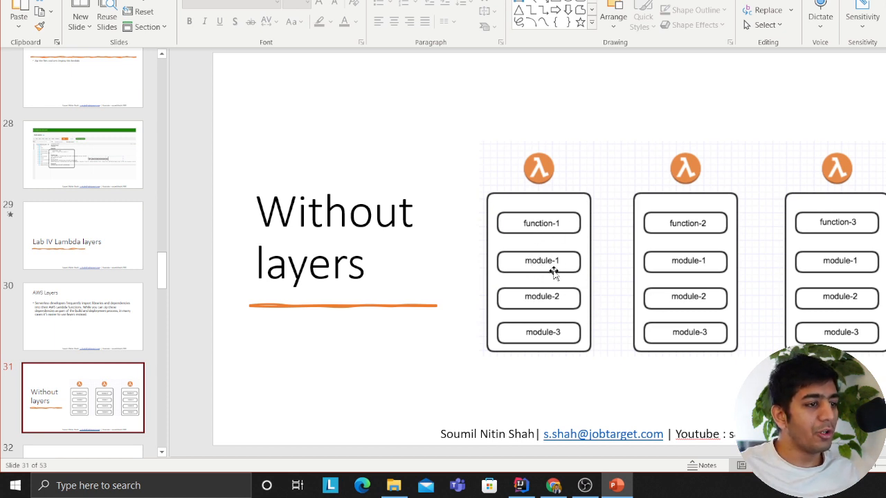
mouse_move(720, 295)
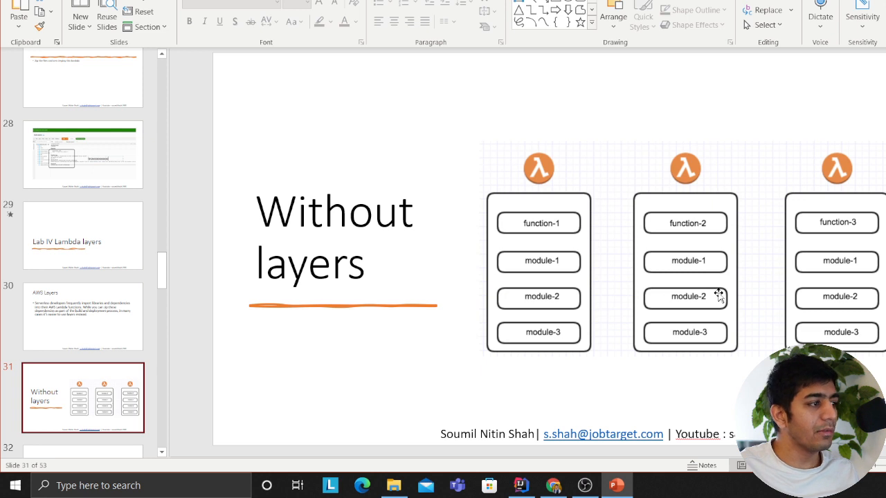
mouse_move(703, 270)
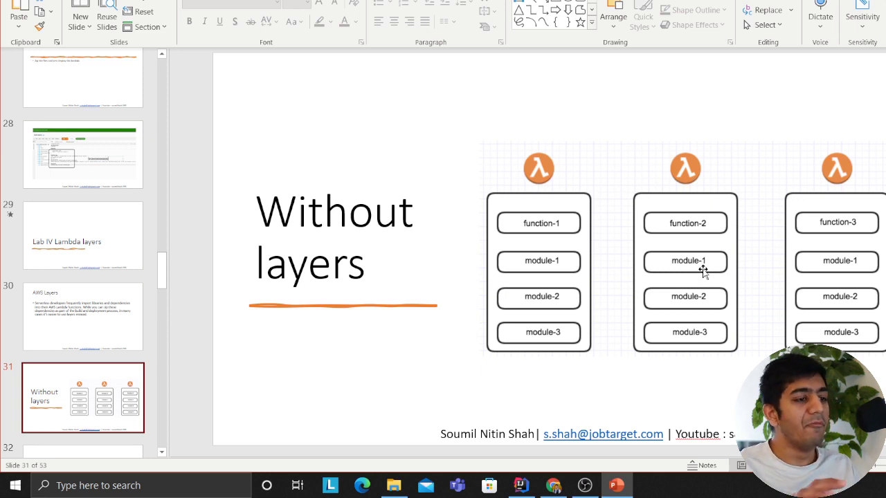
mouse_move(390, 341)
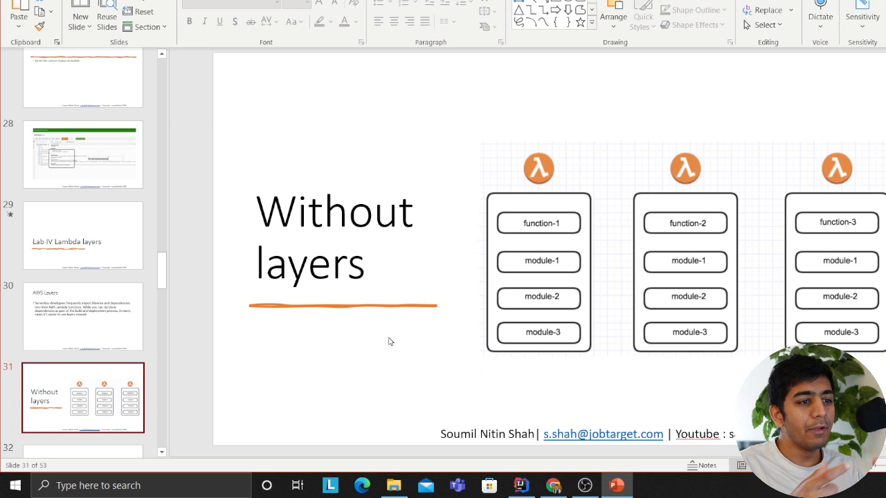
click(836, 262)
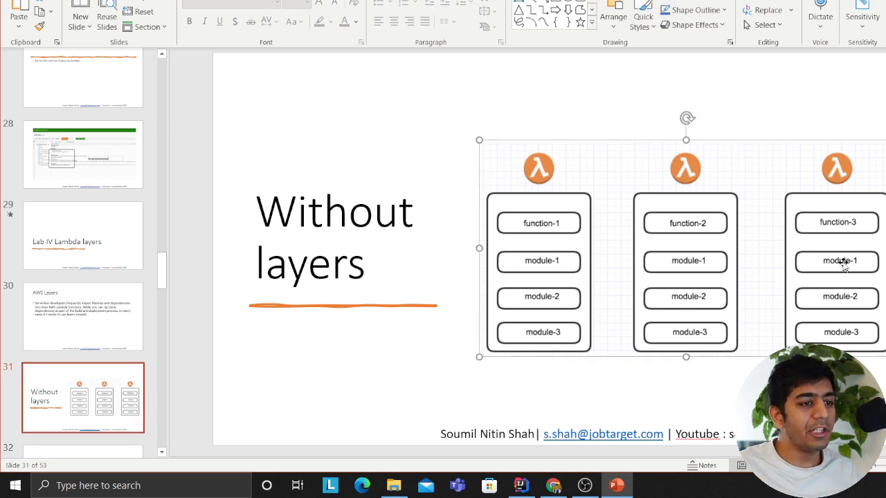
mouse_move(645, 256)
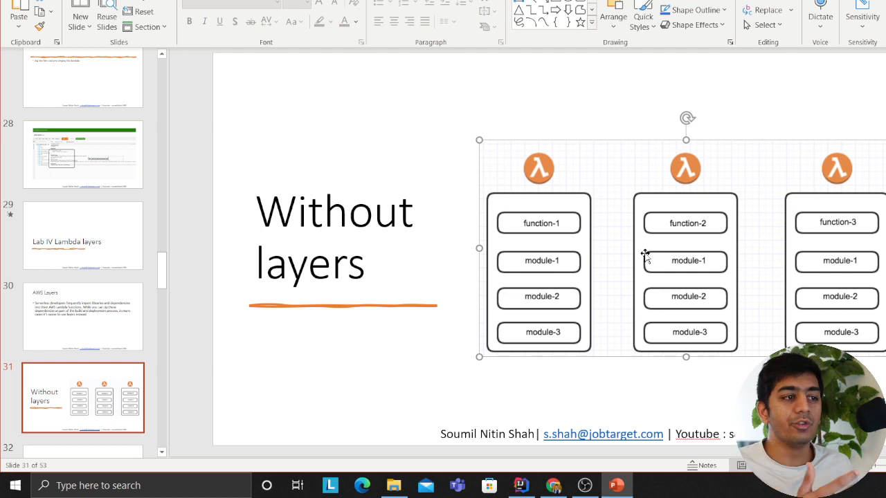
Step: Present slide 32, With layers, showing modules shared across functions
click(82, 398)
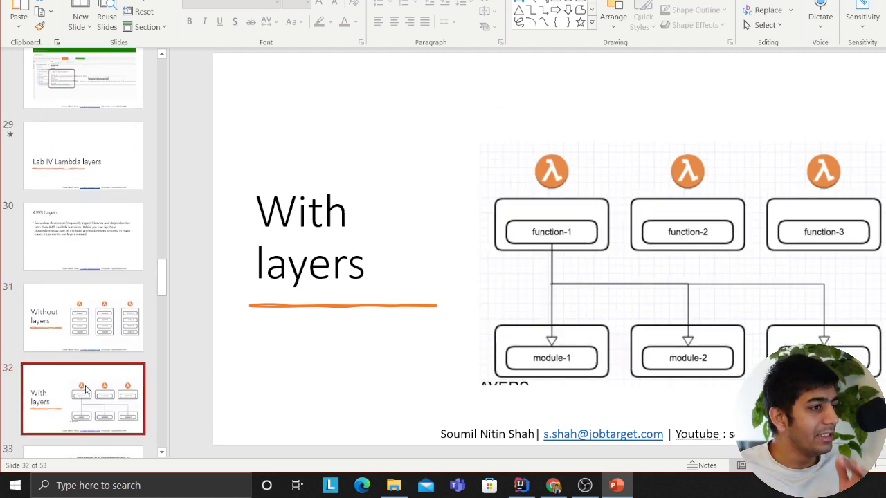
mouse_move(607, 319)
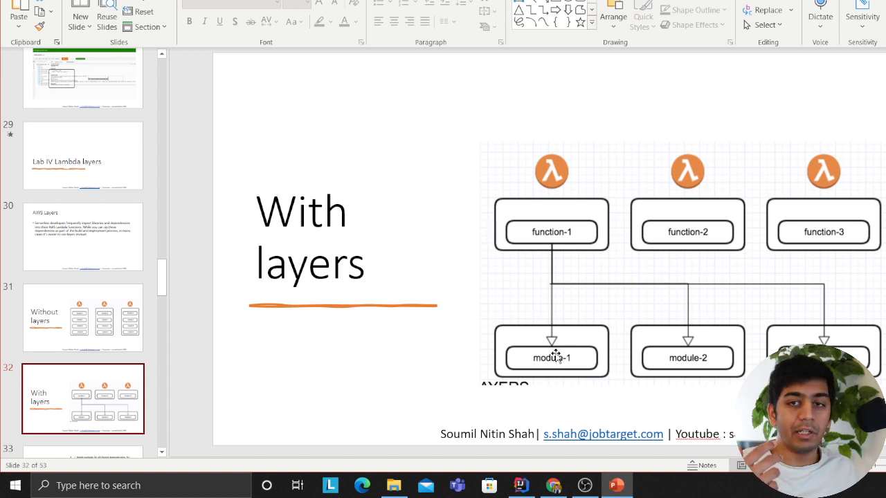
mouse_move(611, 369)
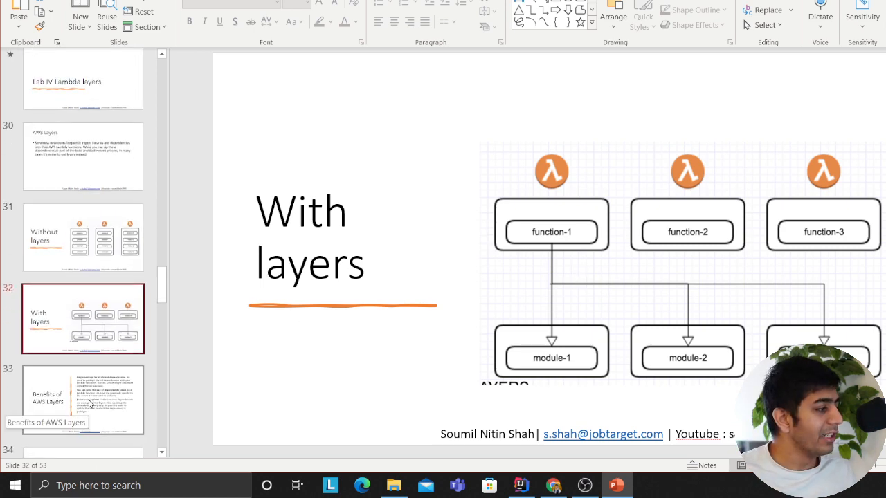
click(83, 399)
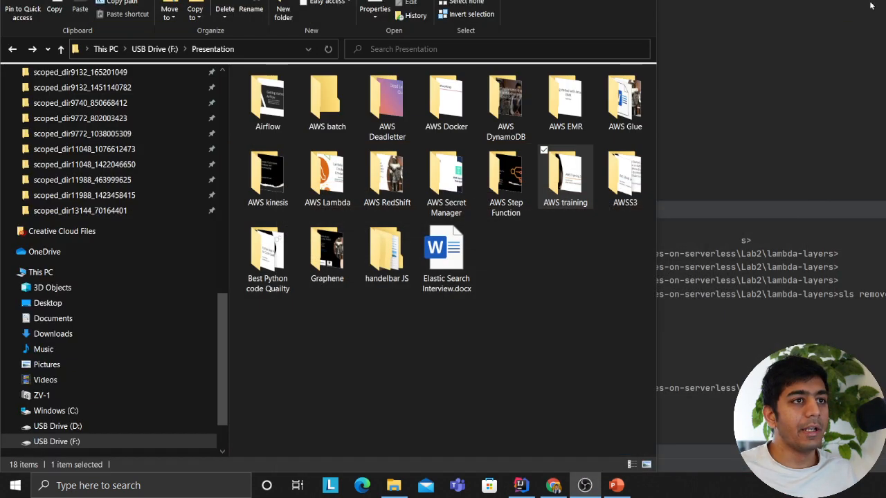
Step: Switch to IntelliJ IDEA with the terminal at the Lab2 lambda-layers folder
click(521, 485)
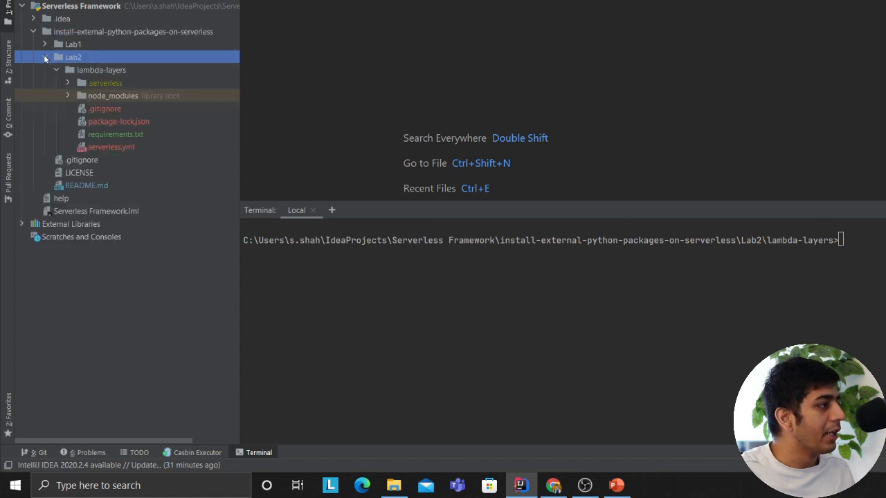
Step: Open lambda-layers requirements.txt to view the numpy==1.21.0 pin
click(115, 135)
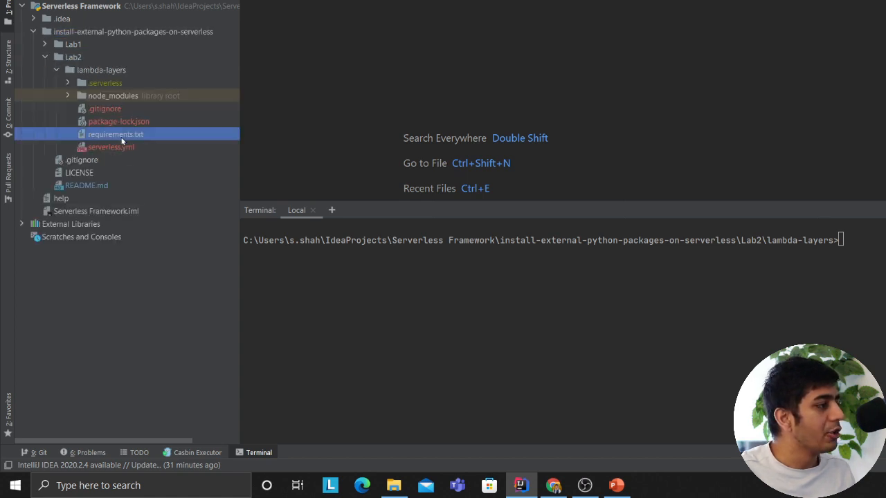
double_click(115, 134)
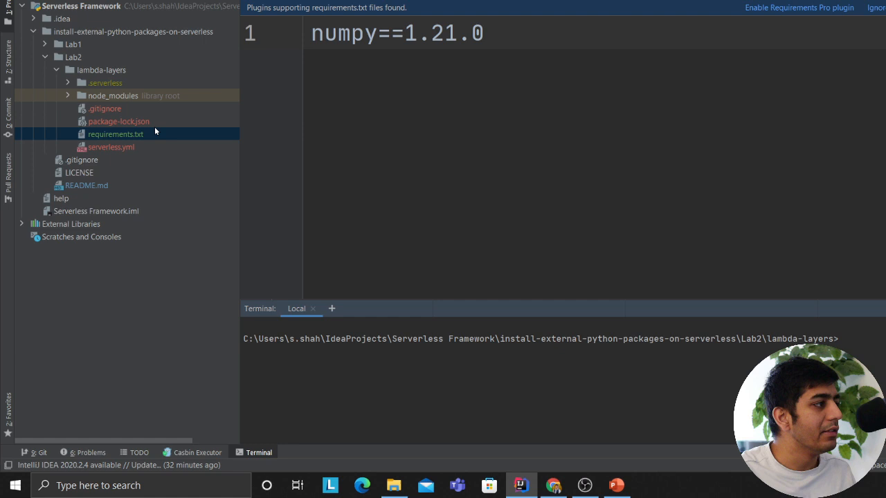
mouse_move(82, 172)
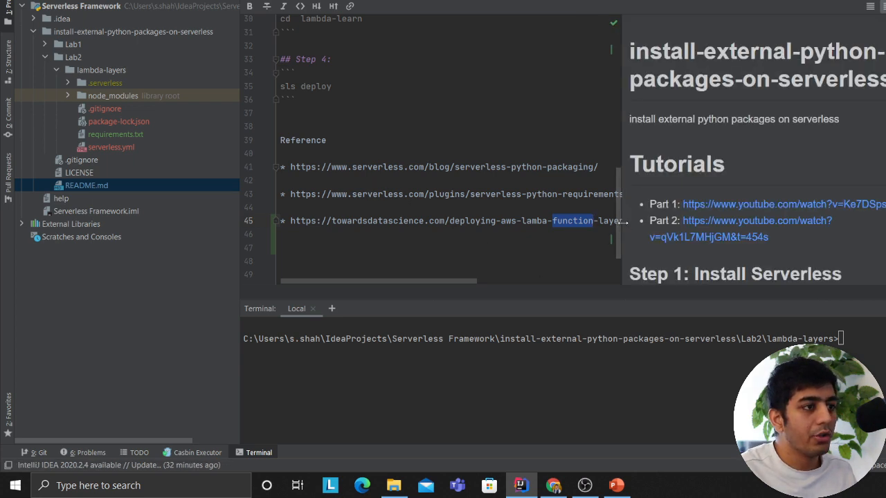
Step: Scroll down through the README preview's setup steps
scroll(down, 3)
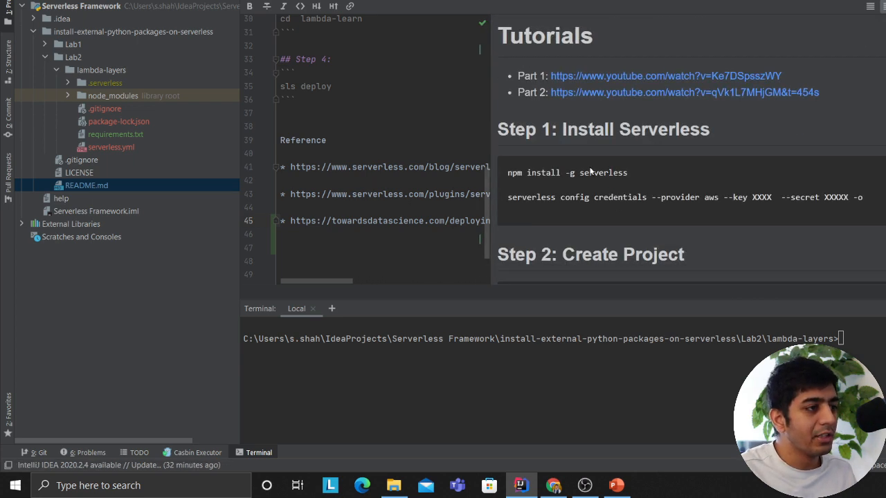
scroll(down, 3)
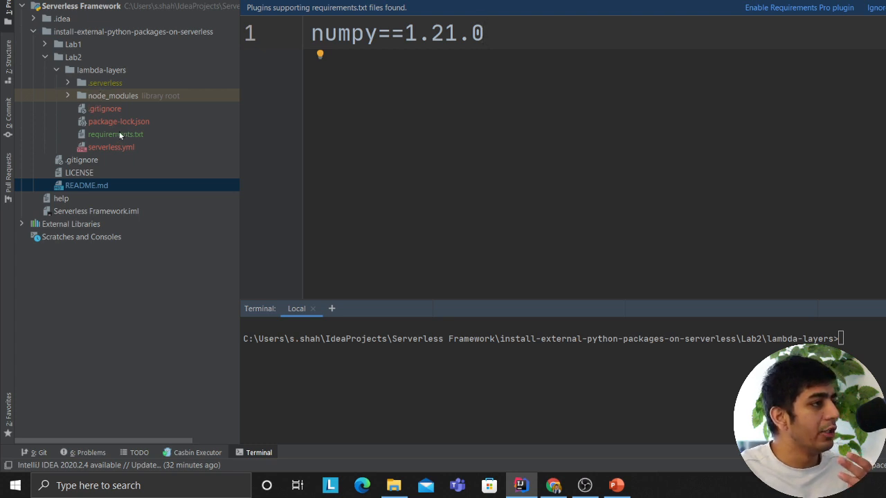
mouse_move(116, 132)
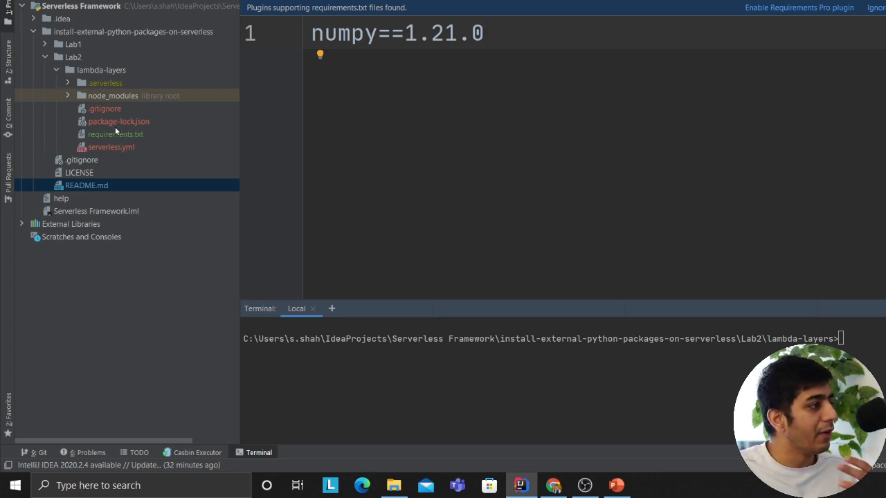
mouse_move(117, 145)
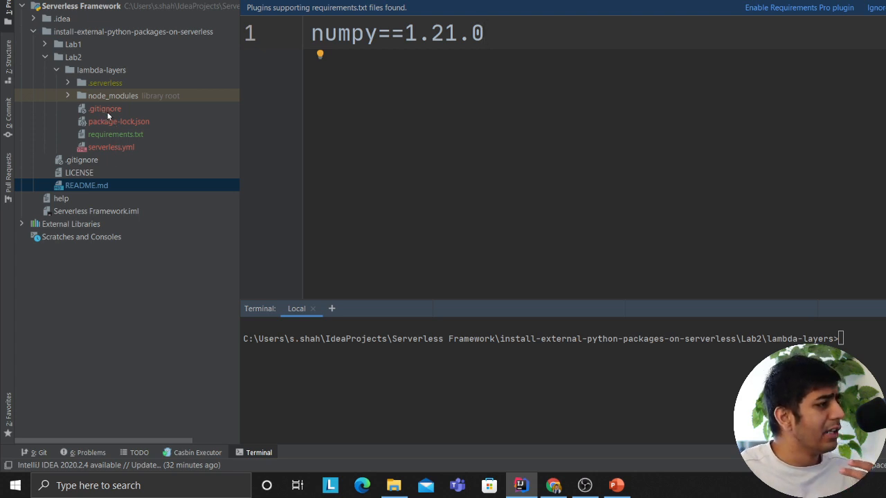
mouse_move(205, 161)
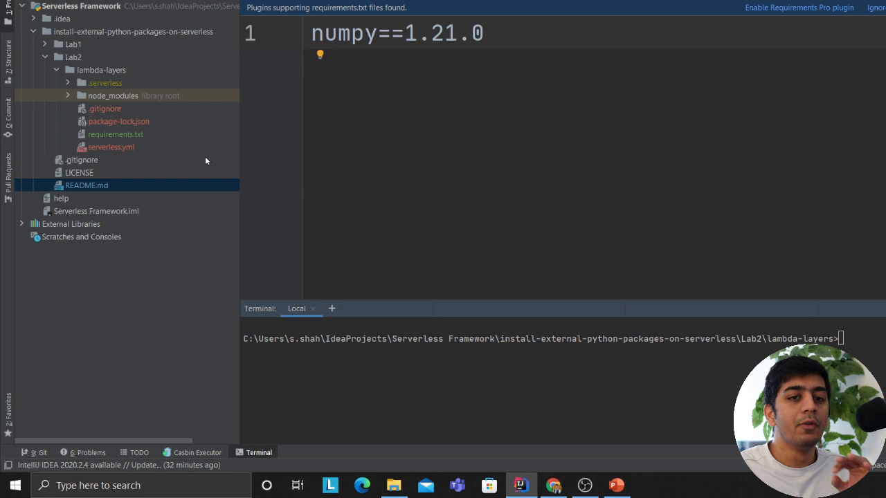
mouse_move(107, 85)
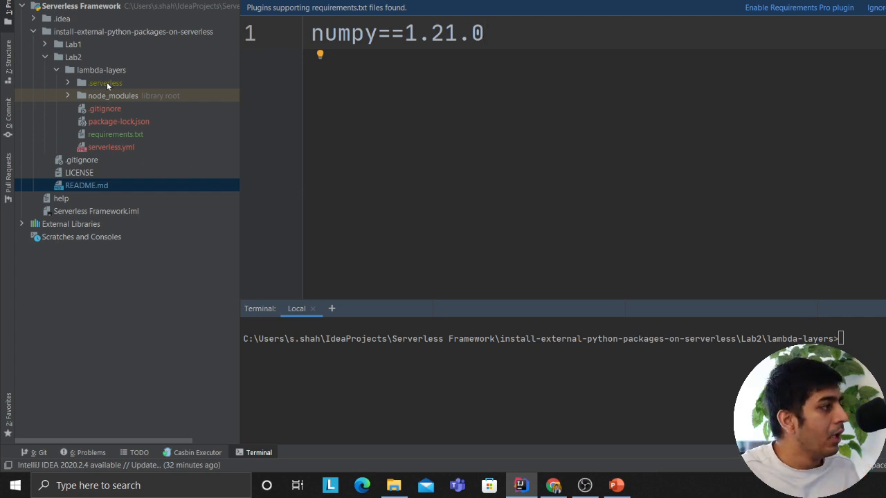
mouse_move(107, 121)
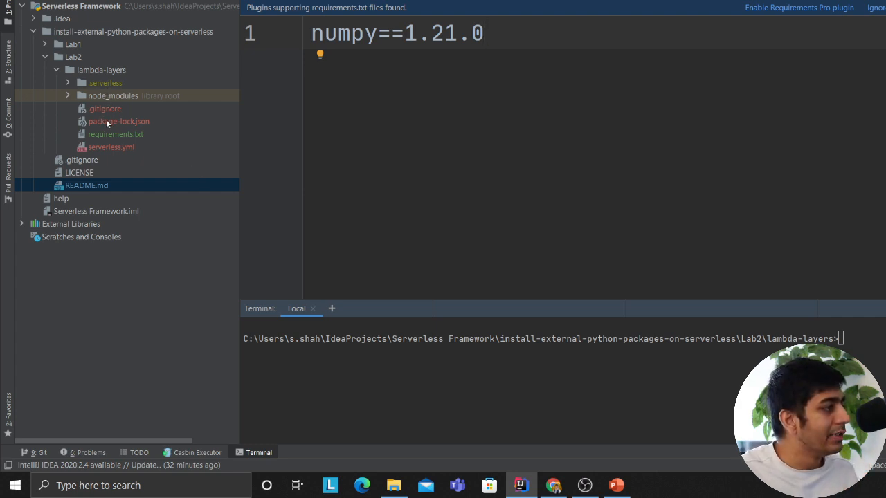
Step: Select the numpy==1.21.0 line, then open serverless.yml for service layer-numpy
click(116, 135)
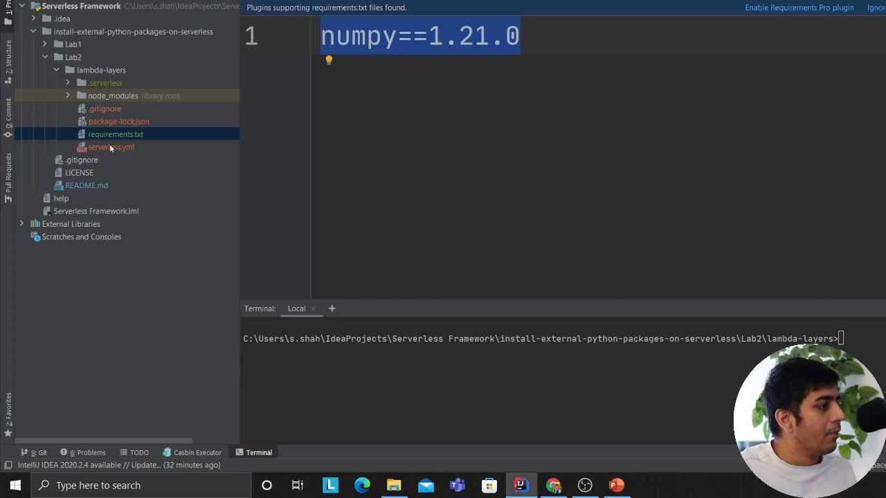
click(111, 146)
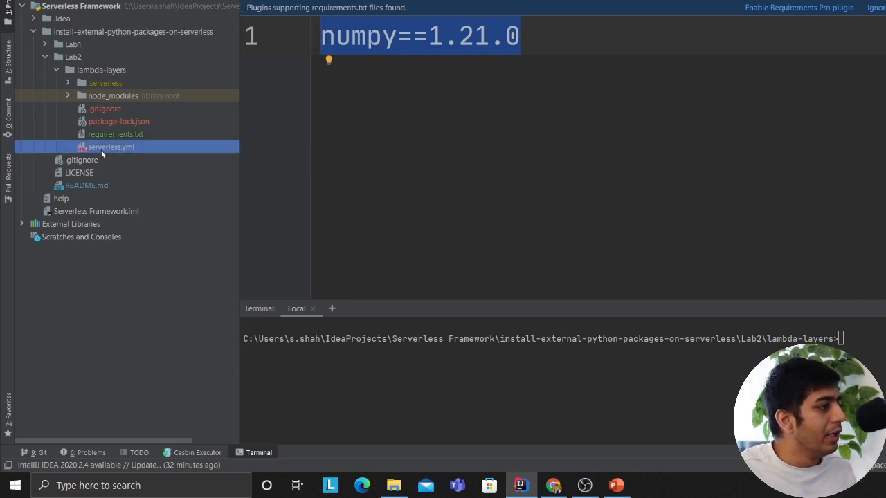
click(111, 146)
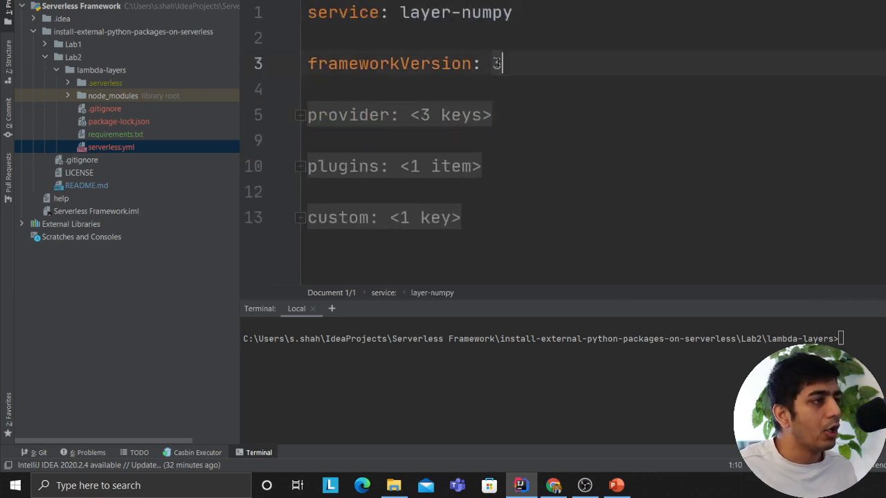
Step: Unfold serverless.yml to reveal python3.8 and serverless-python-requirements, then view README reference links
click(300, 115)
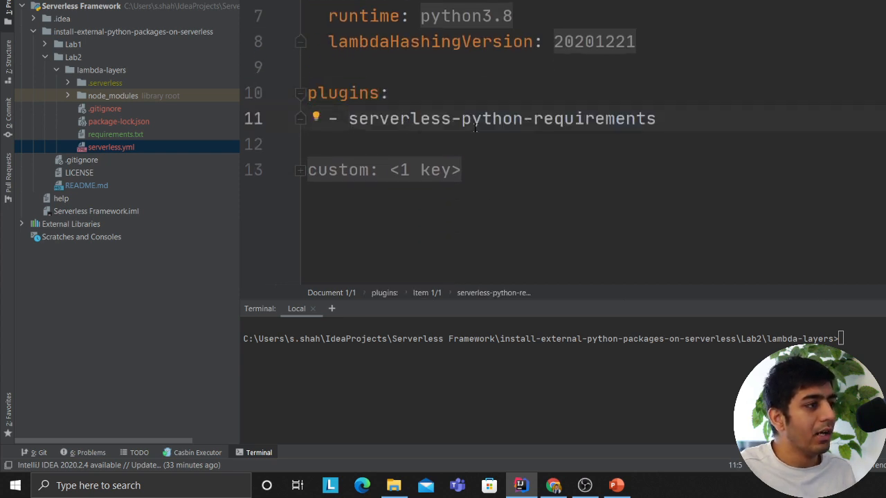
key(alt+tab)
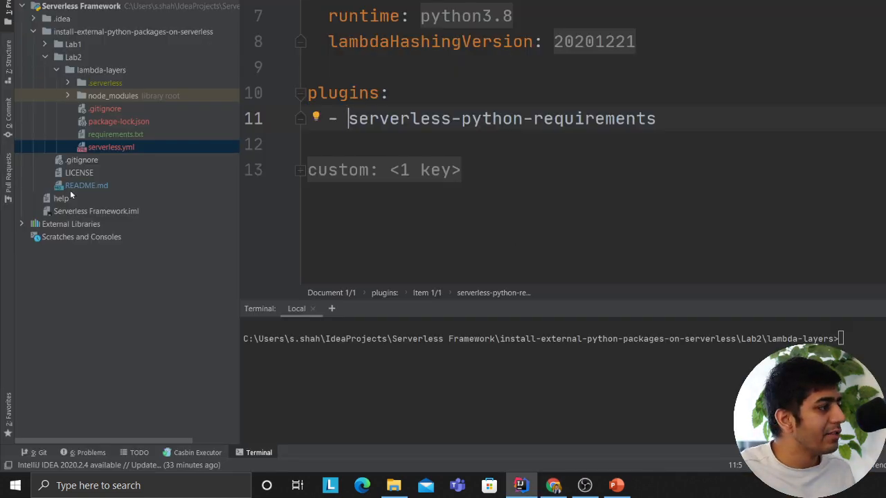
click(86, 185)
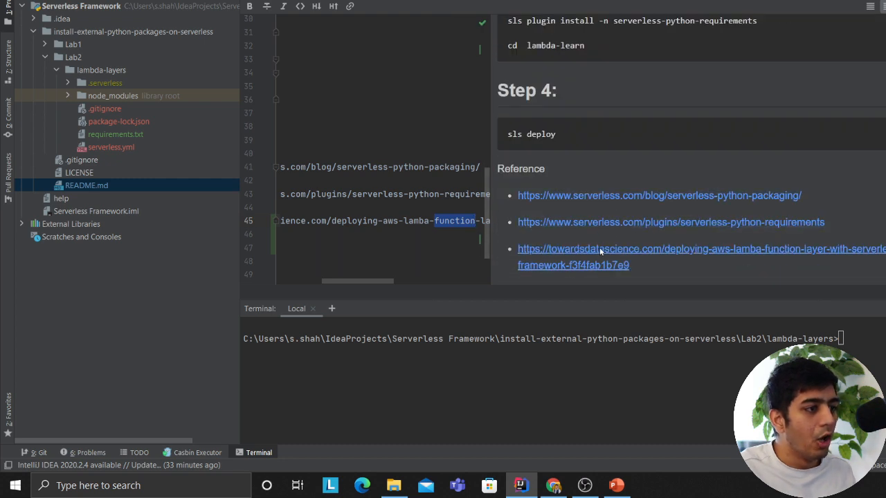
Step: Open the towardsdatascience.com reference article on deploying Lambda functions and layers
click(701, 248)
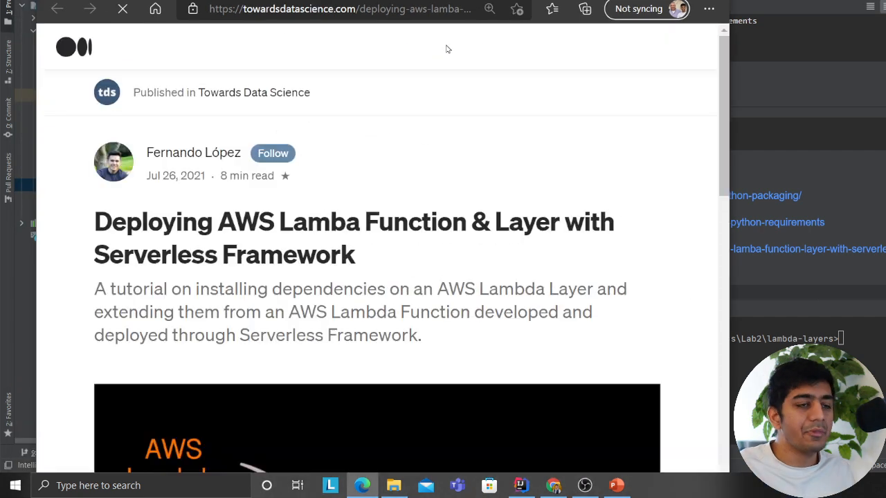
mouse_move(161, 177)
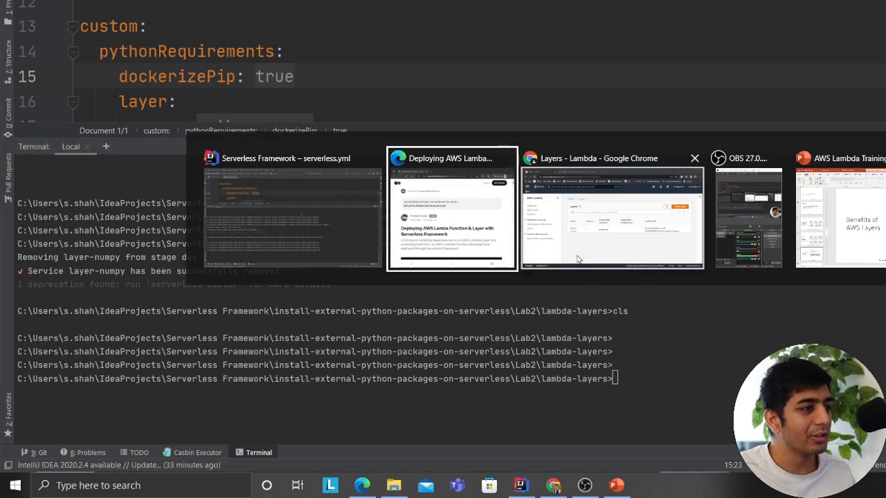
click(612, 215)
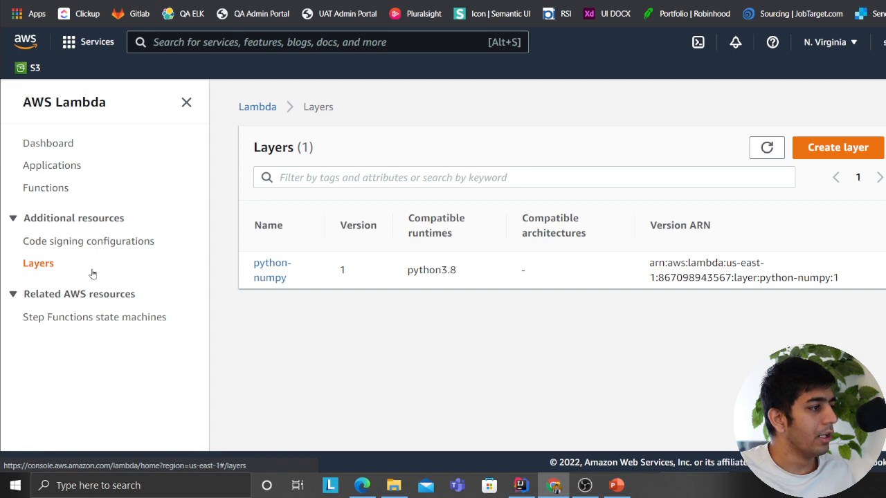
click(766, 147)
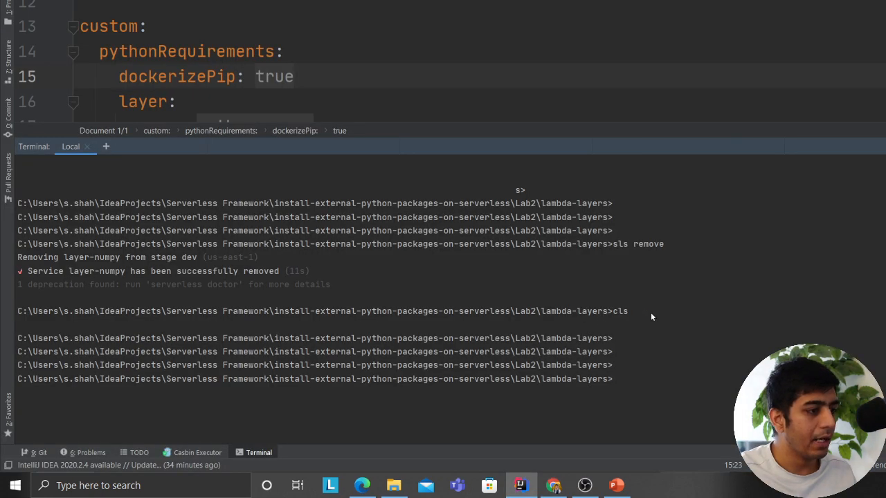
Step: Run sls deploy in the terminal to deploy layer-numpy to stage dev
text(sls)
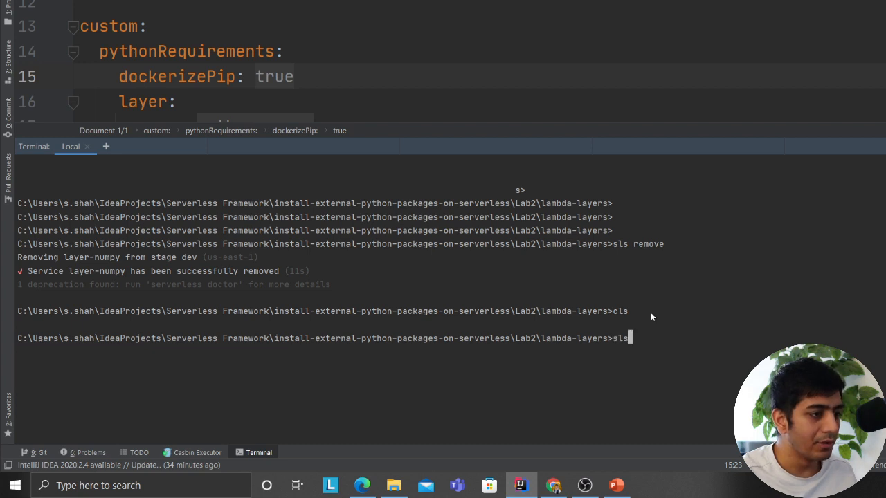
text(deploy)
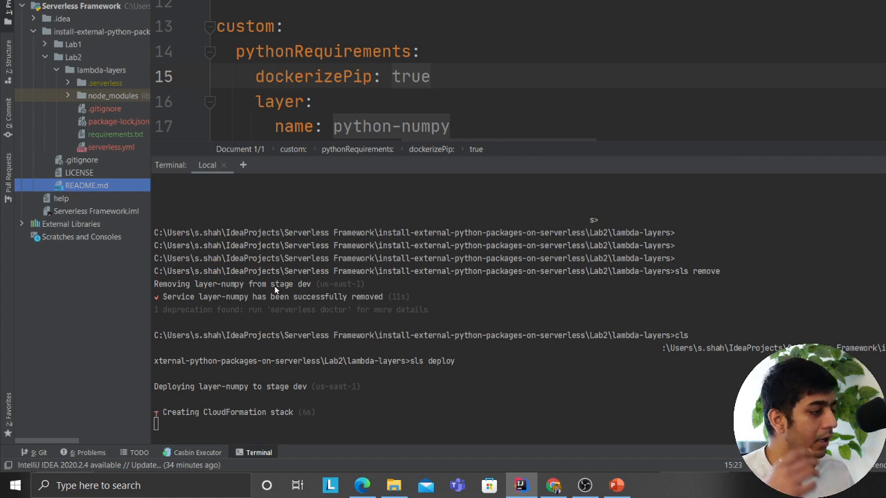
mouse_move(339, 381)
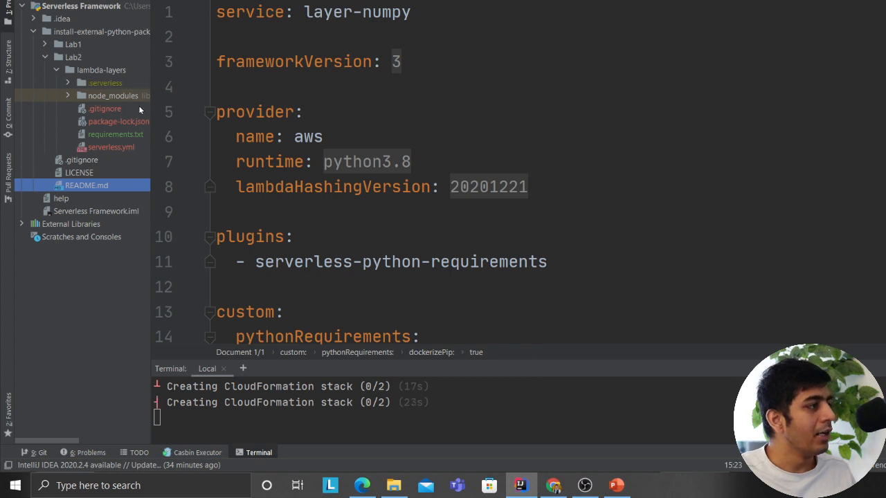
mouse_move(89, 97)
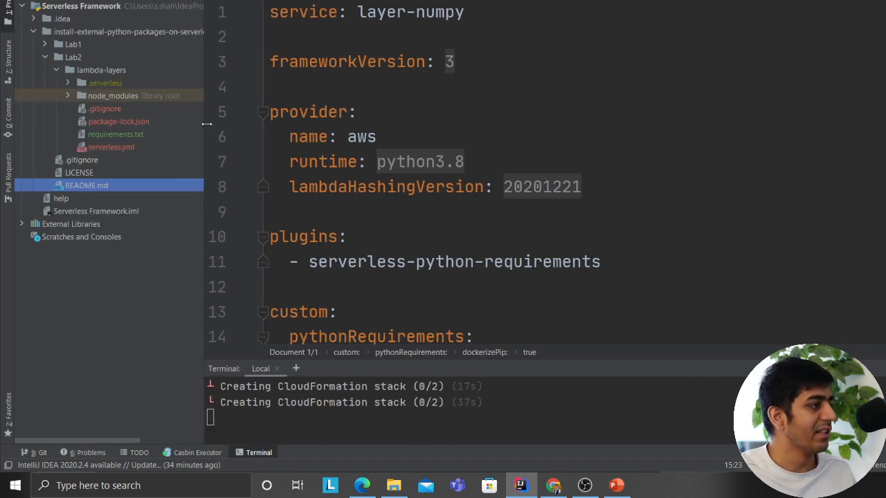
click(115, 134)
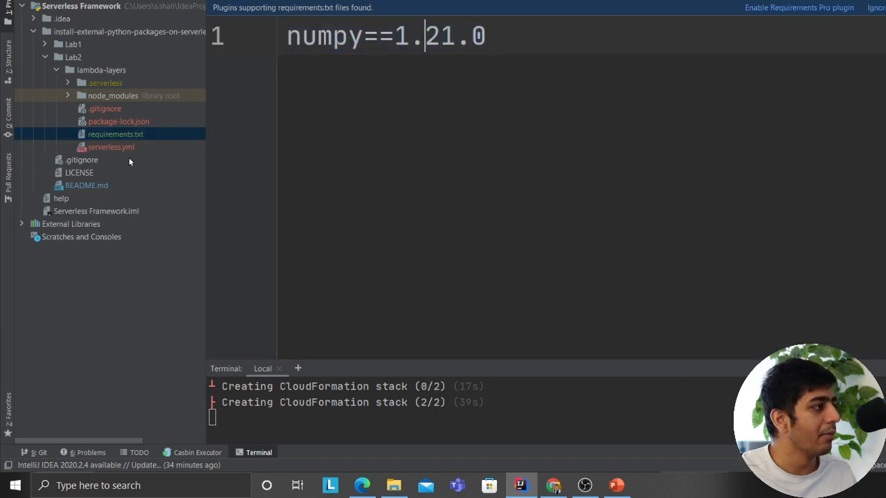
click(110, 147)
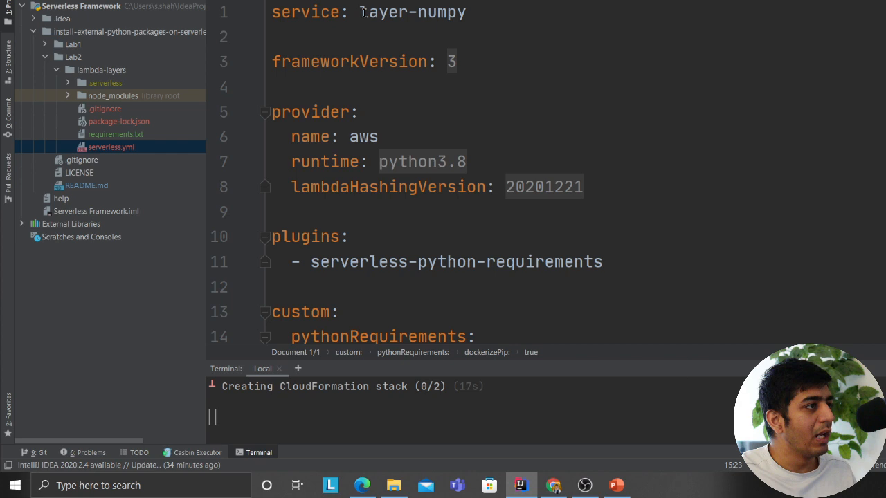
scroll(down, 3)
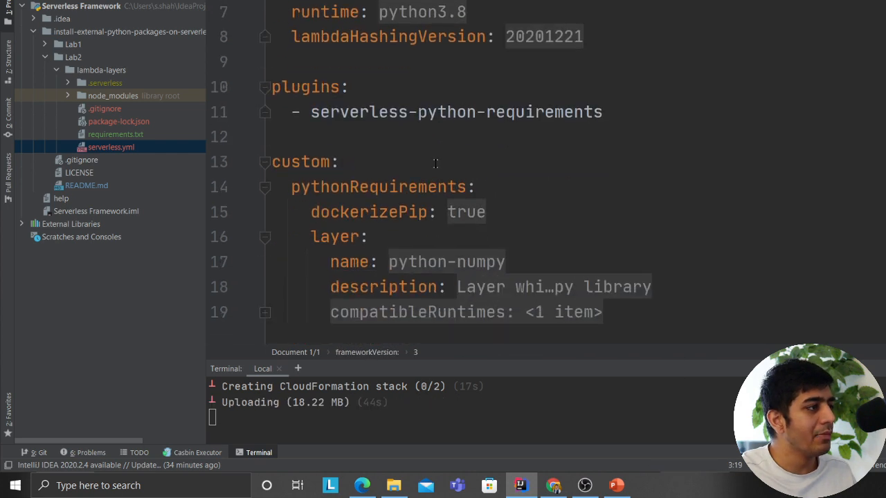
mouse_move(499, 223)
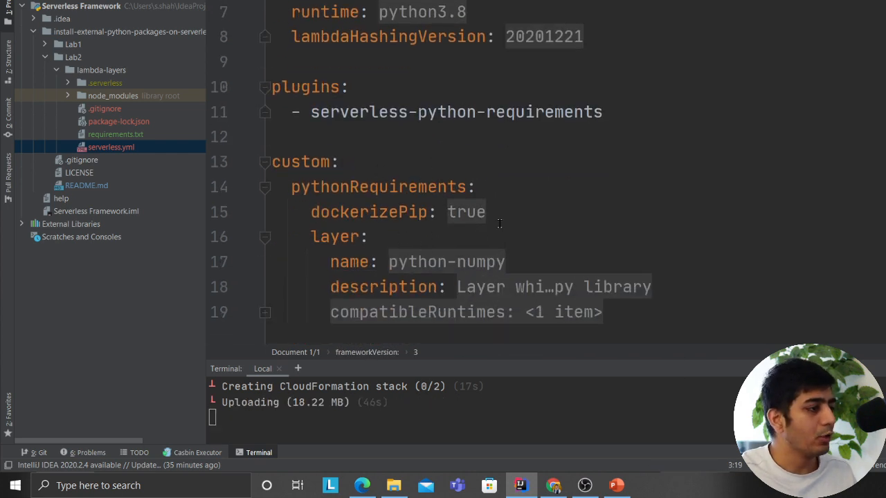
click(115, 133)
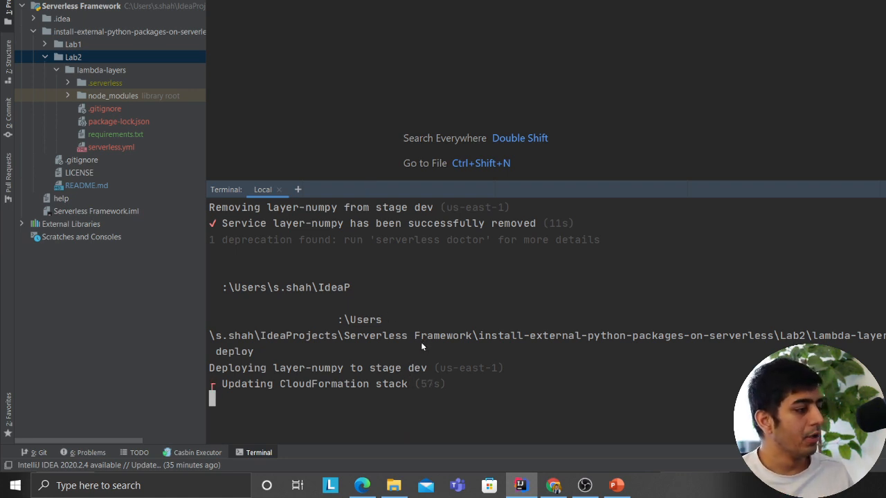
mouse_move(429, 301)
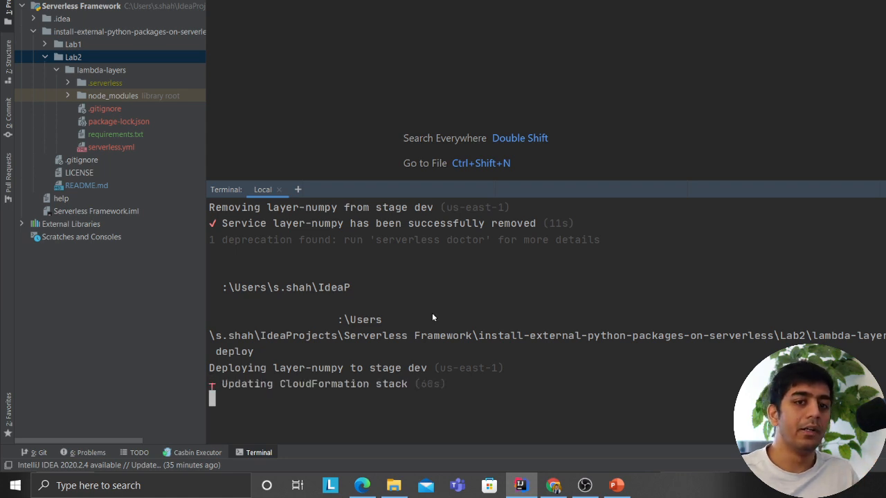
mouse_move(463, 358)
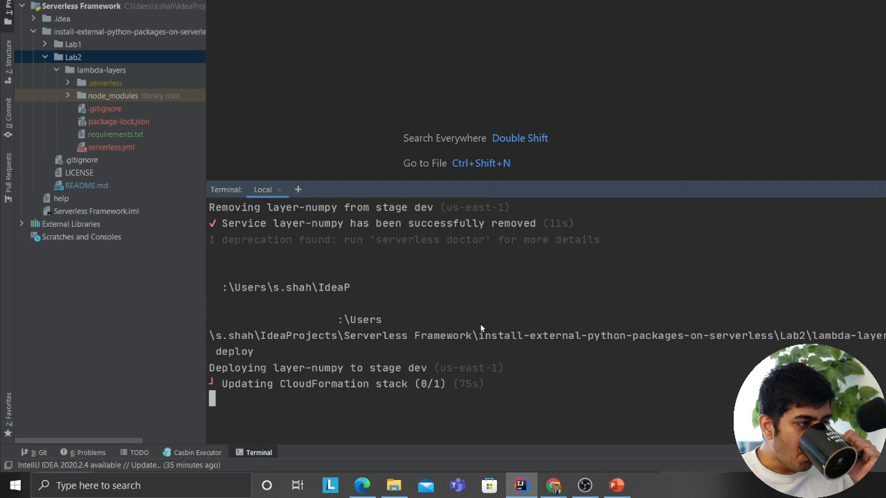
mouse_move(488, 276)
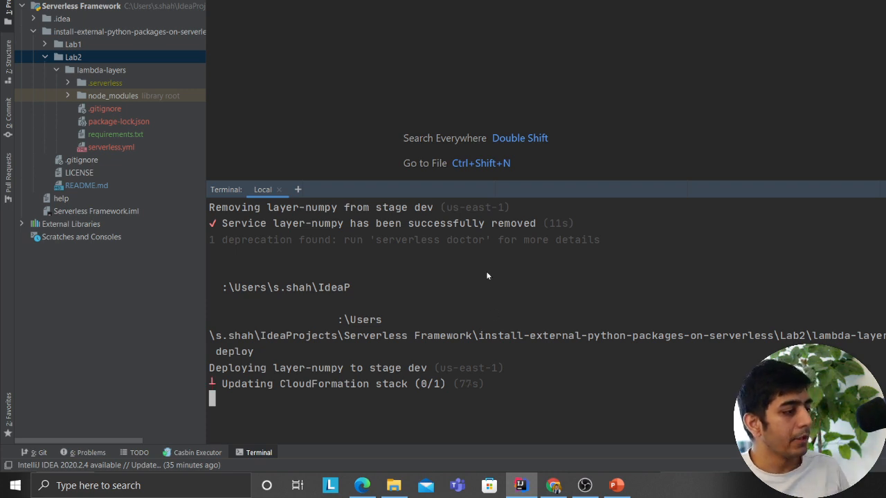
mouse_move(473, 282)
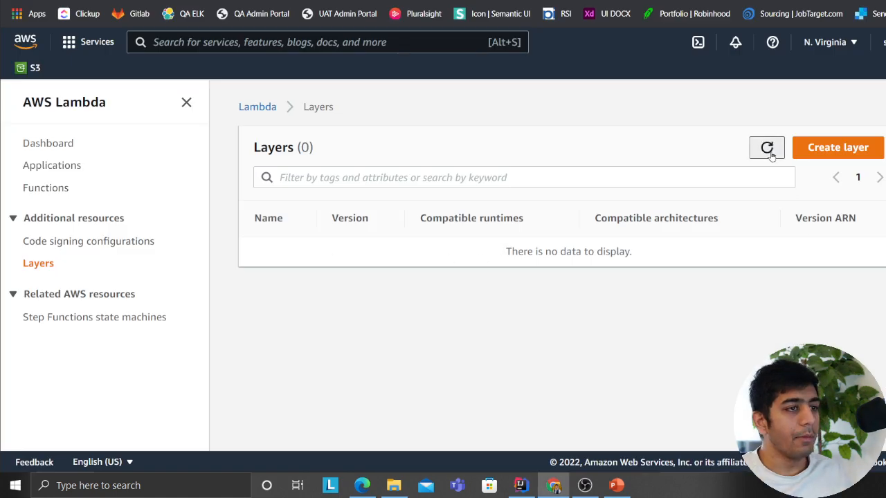
Step: Refresh the Layers list to confirm python-numpy version 2 for python3.8, then switch to PowerPoint
click(767, 147)
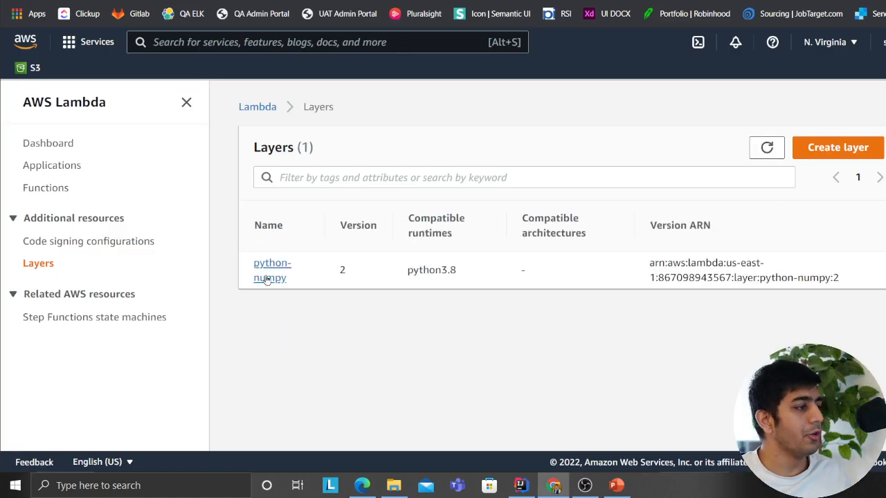
mouse_move(270, 270)
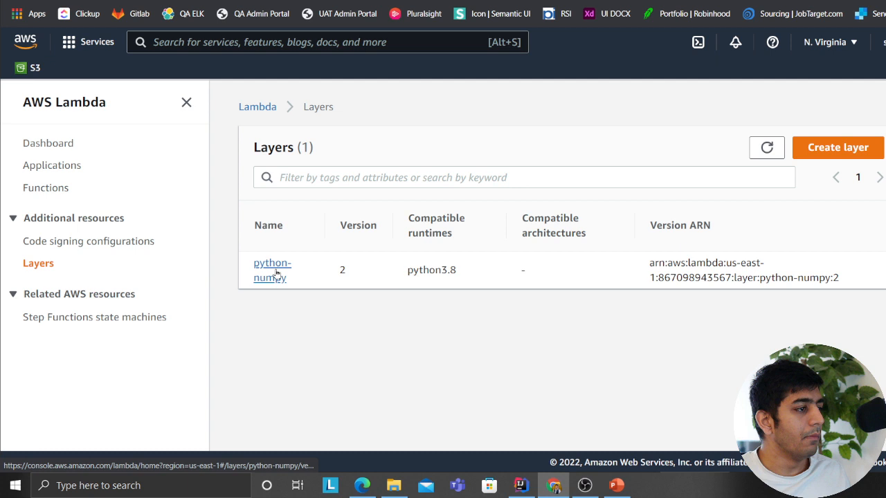
double_click(431, 270)
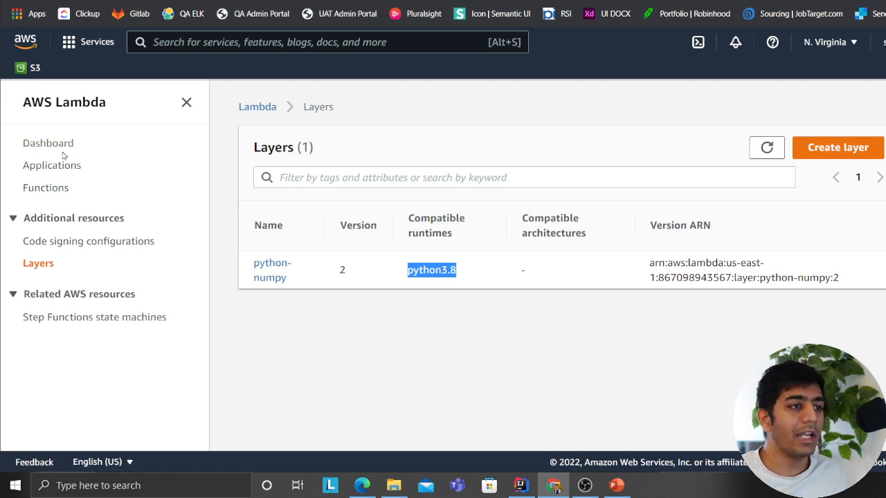
key(alt+tab)
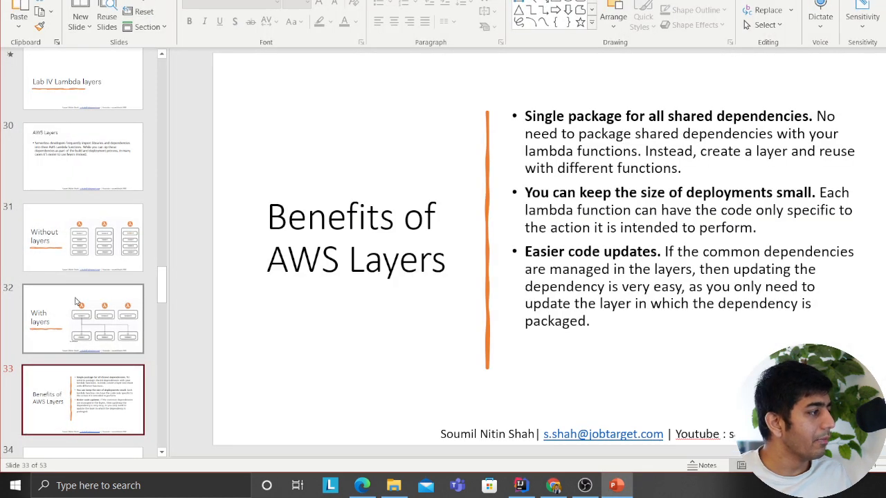
Step: Review the external-libraries deployment package slide and the With layers diagram slide
scroll(down, 3)
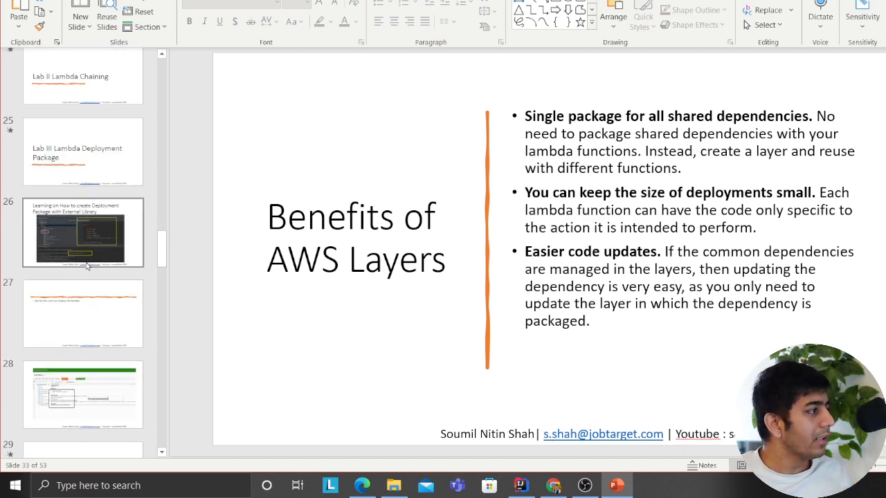
click(82, 232)
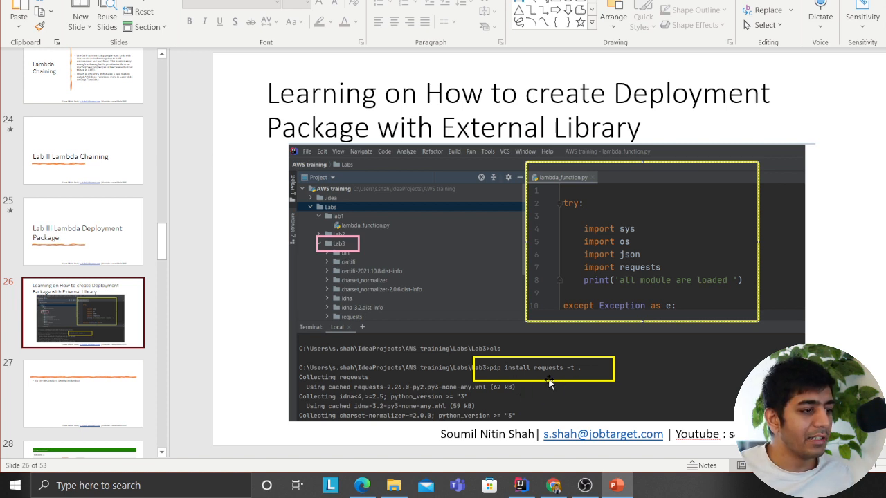
mouse_move(594, 375)
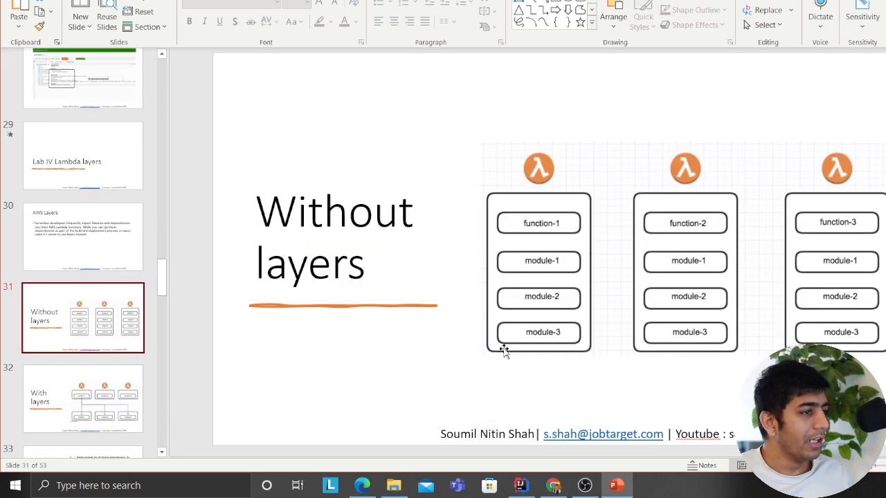
mouse_move(618, 371)
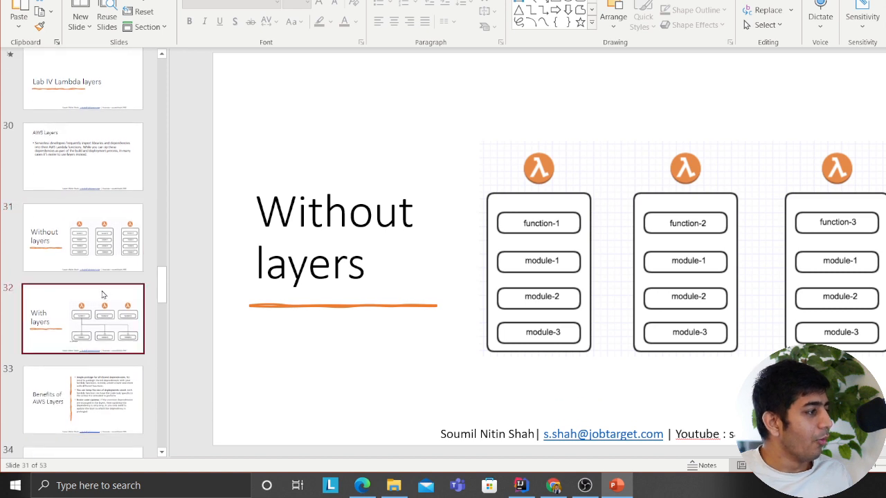
click(83, 319)
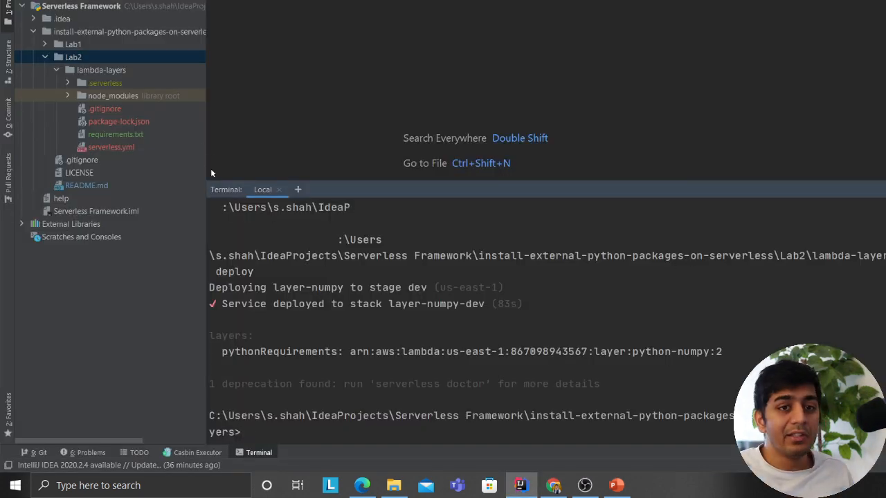
Step: Enter the 'sls remove' command at the IntelliJ terminal prompt
text(s)
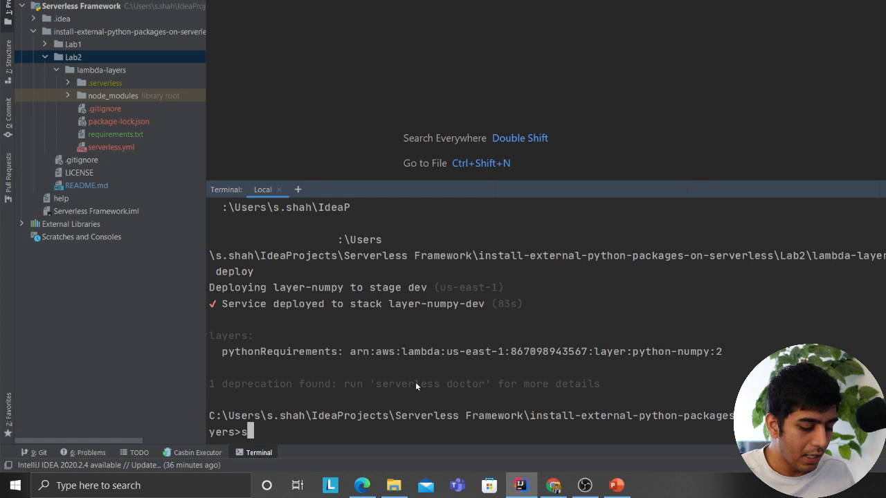
text(ls remove)
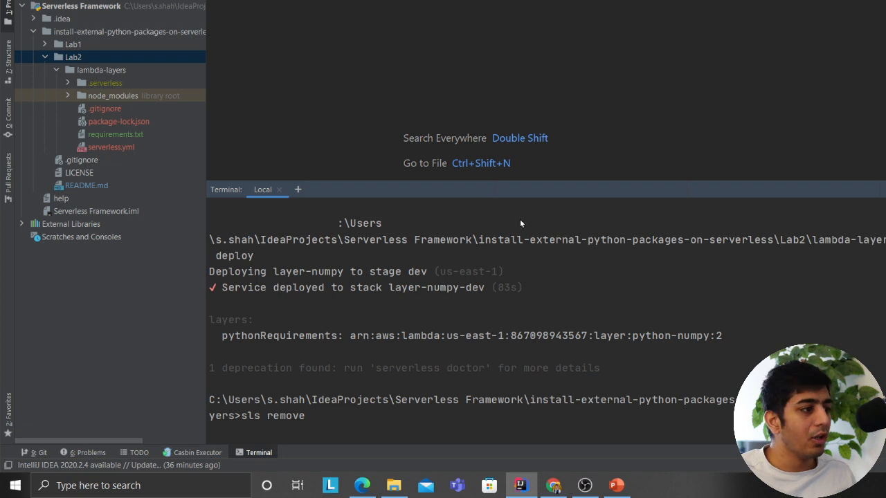
mouse_move(507, 204)
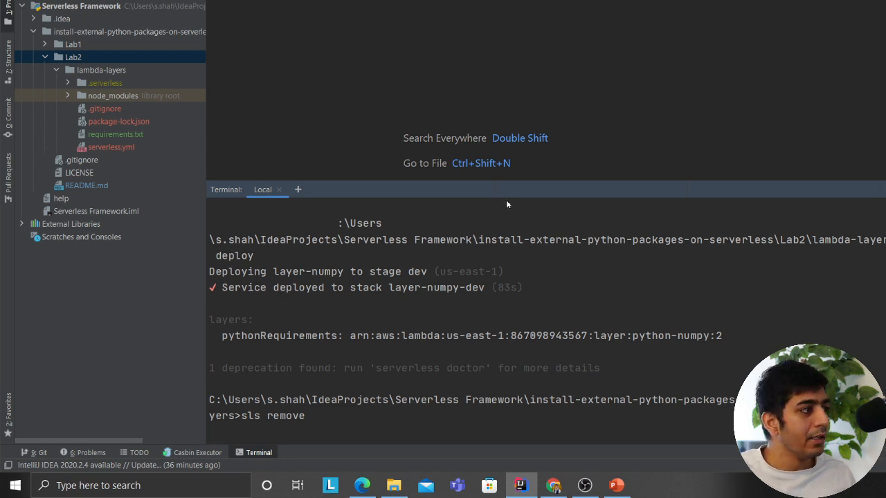
click(85, 184)
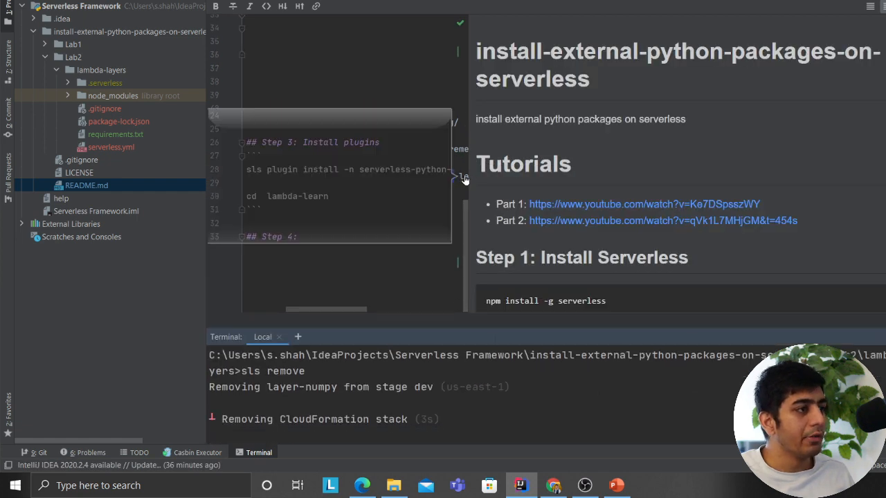
Step: Scroll the README.md preview down to the Reference links section
scroll(down, 3)
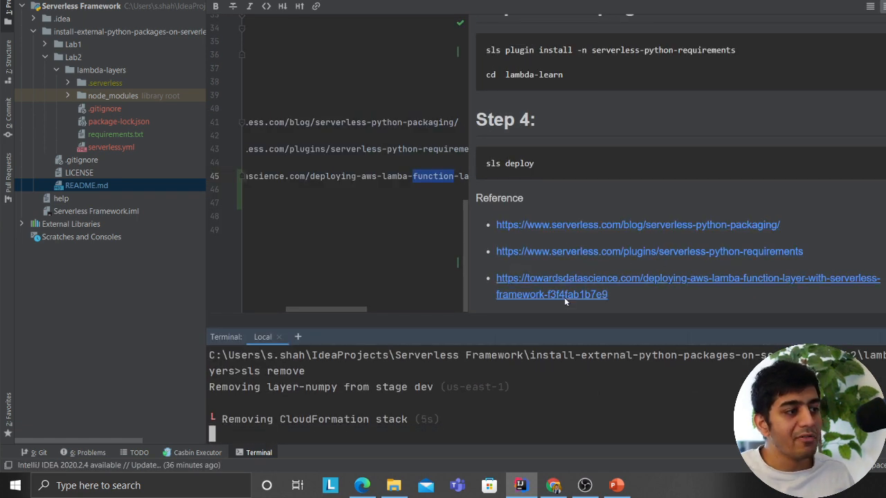